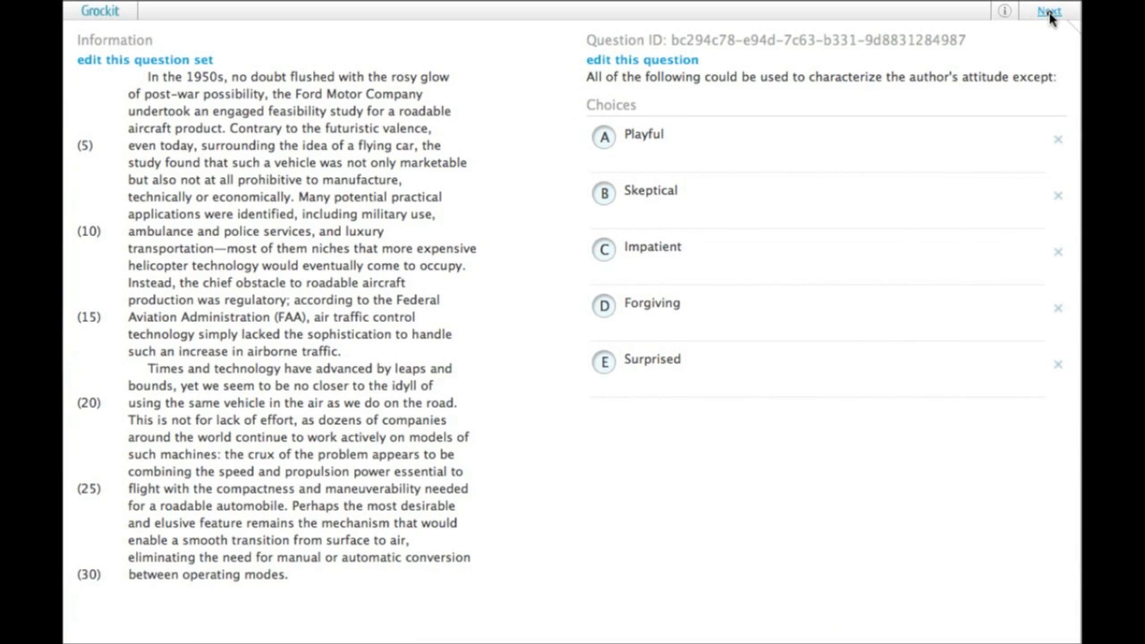
mouse_move(537, 98)
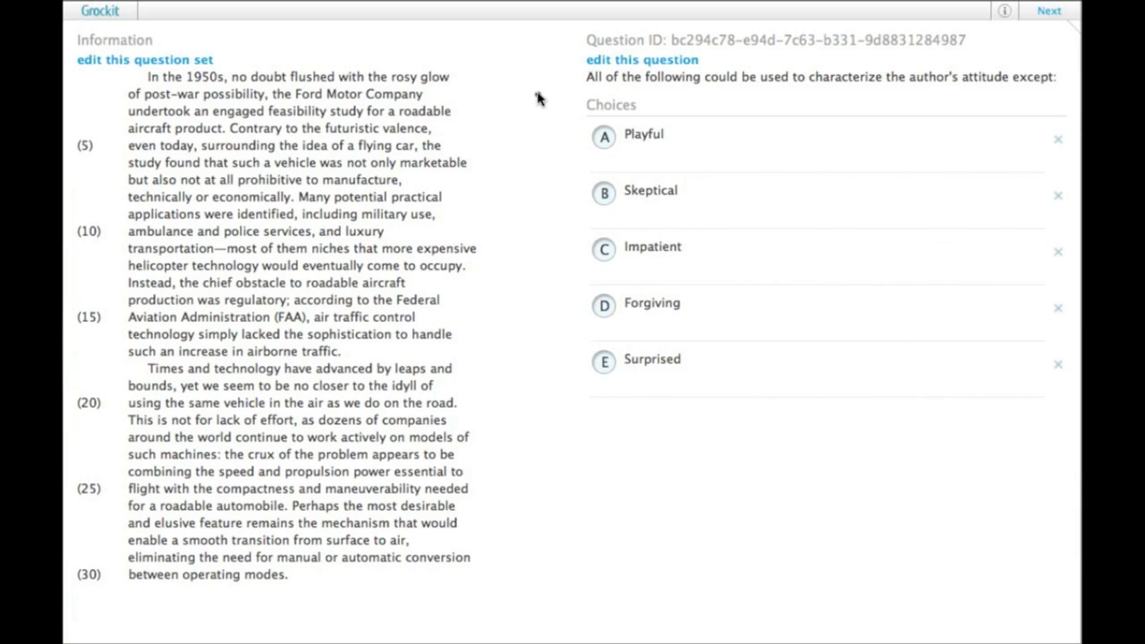
mouse_move(547, 70)
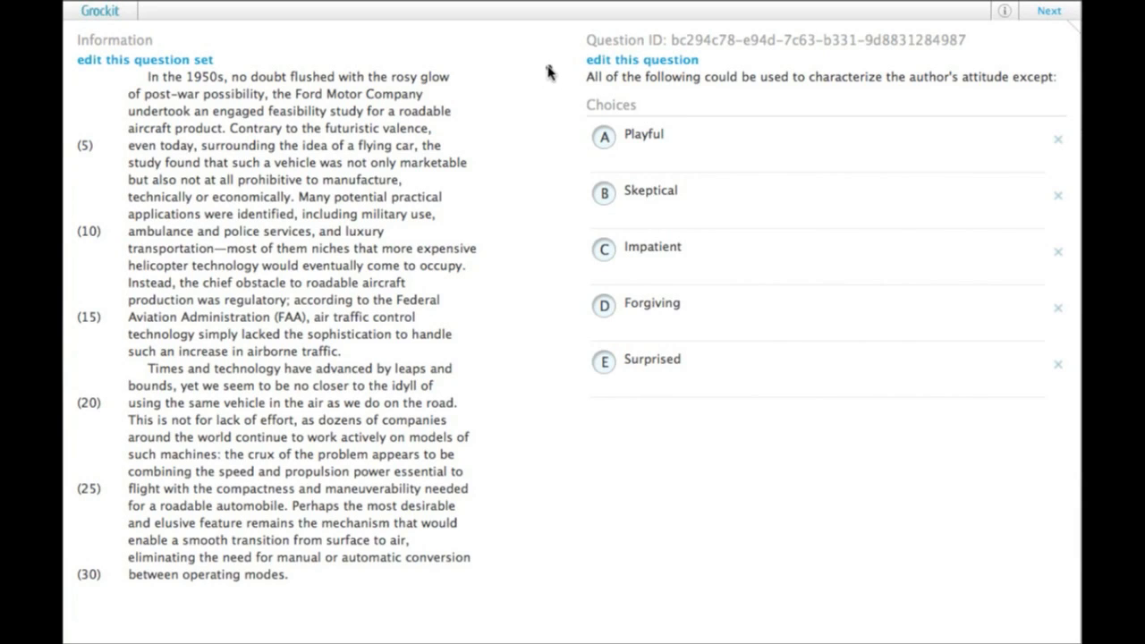
- Underline the post-war 'rosy glow' opening phrase and strike out choice A, Playful
click(653, 247)
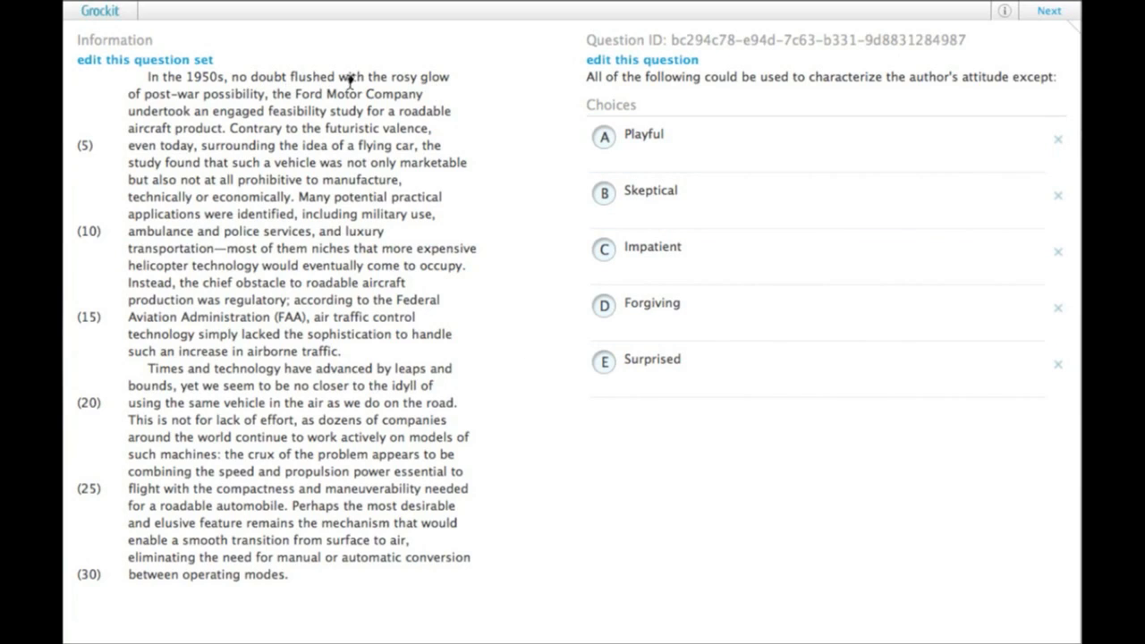
mouse_move(250, 93)
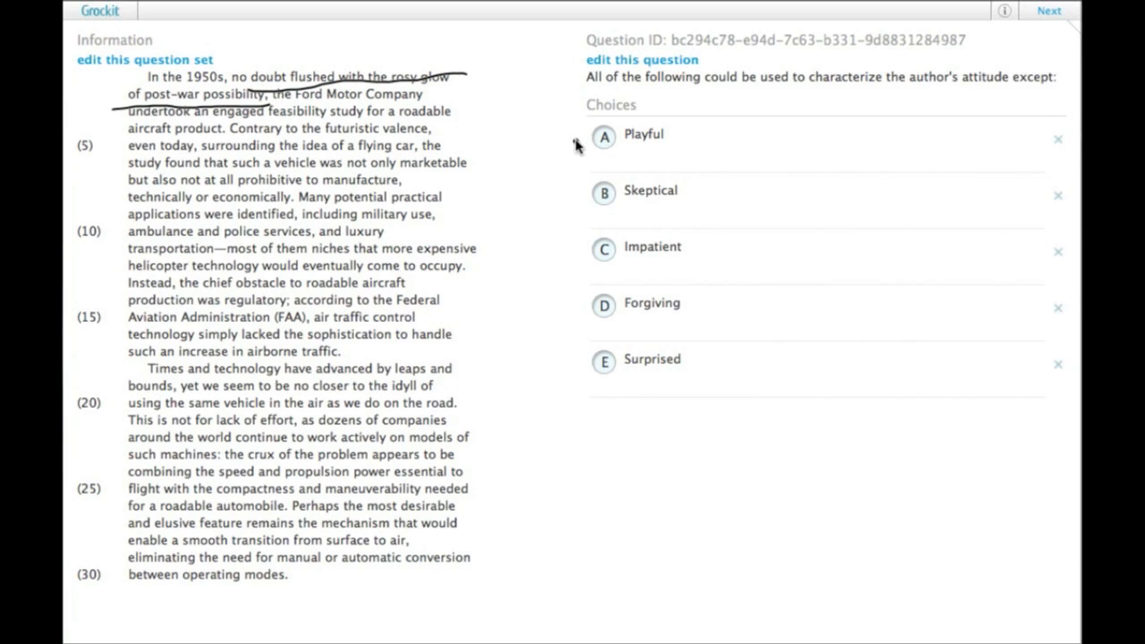
drag(563, 162, 680, 125)
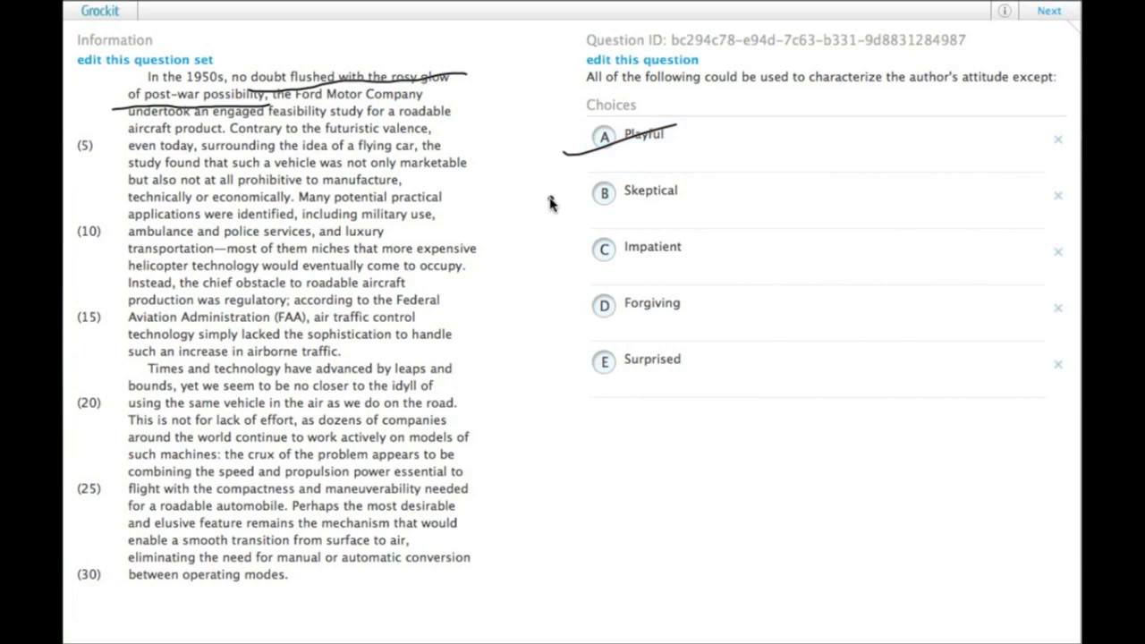
mouse_move(584, 177)
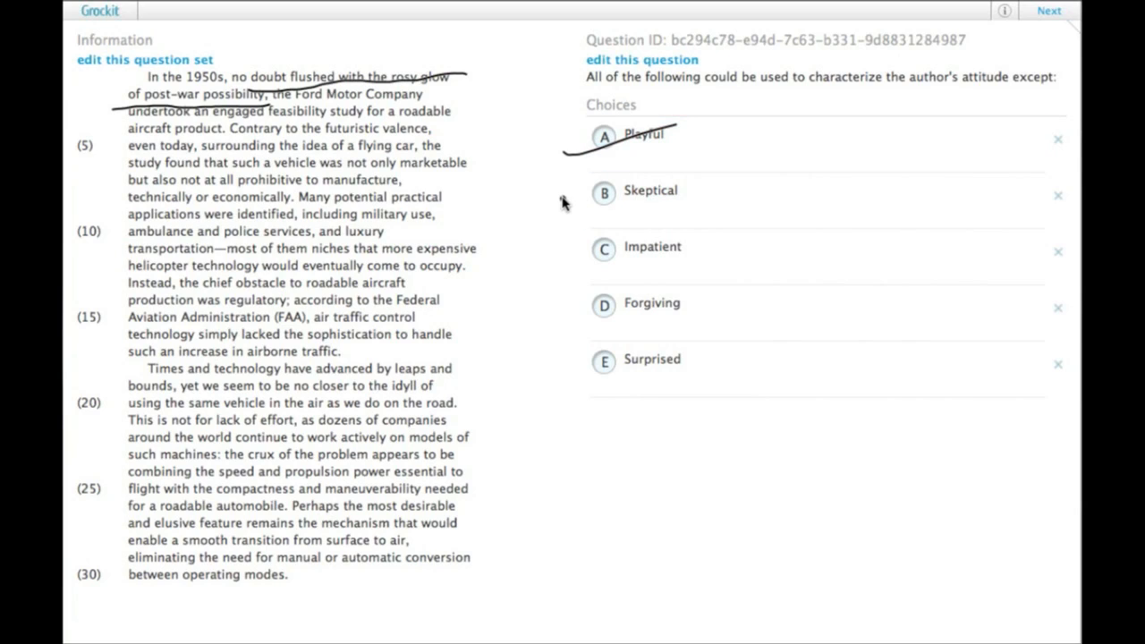
mouse_move(586, 208)
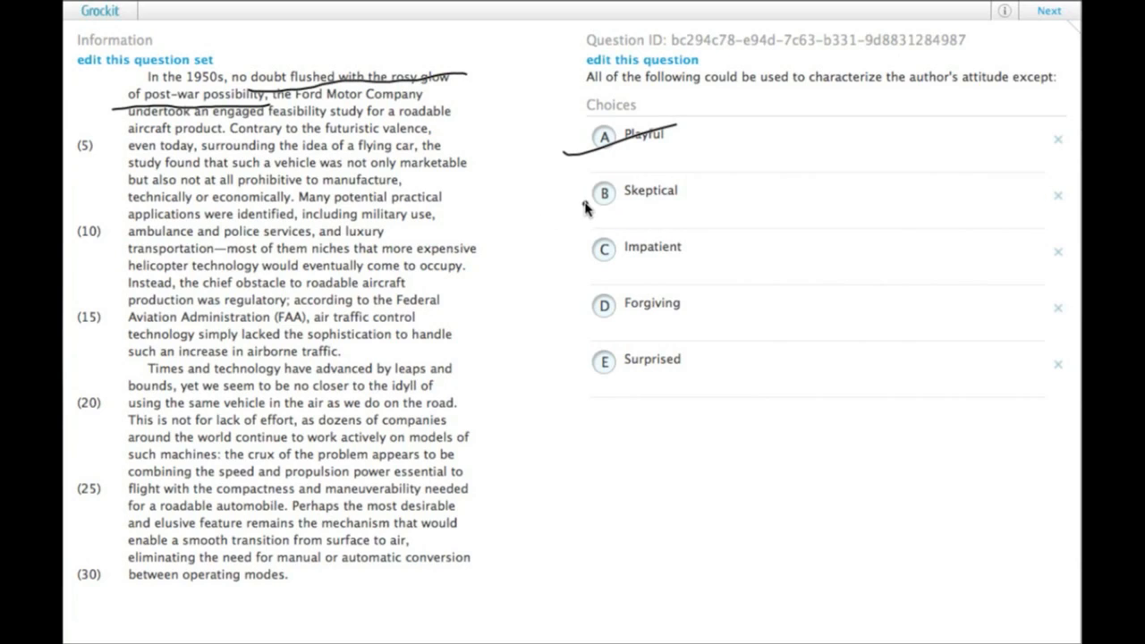
mouse_move(575, 202)
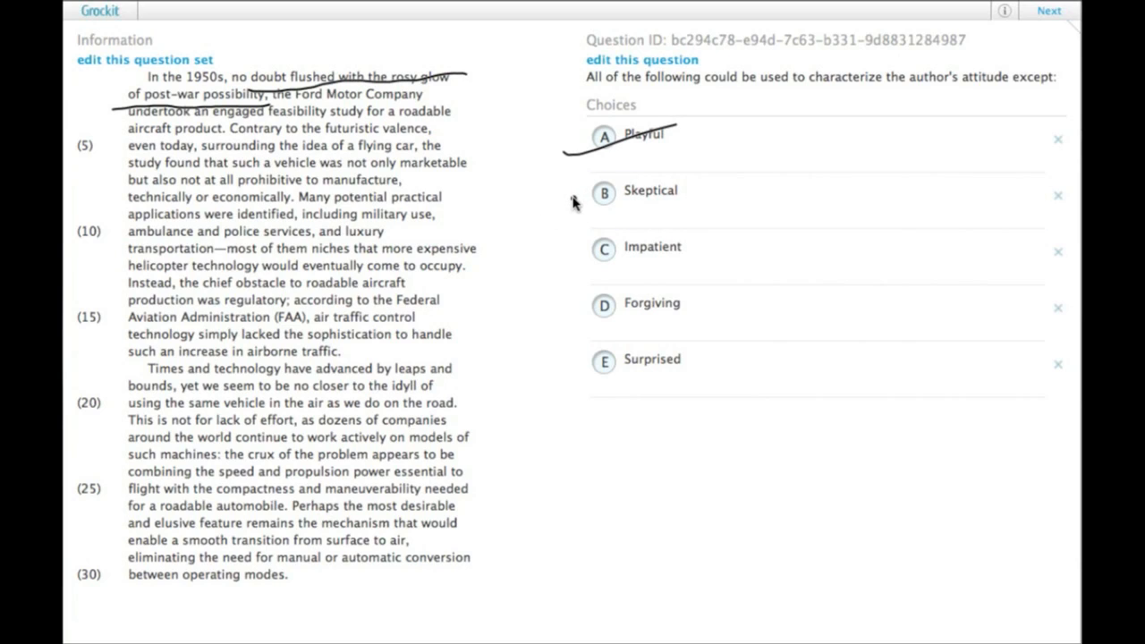
click(650, 190)
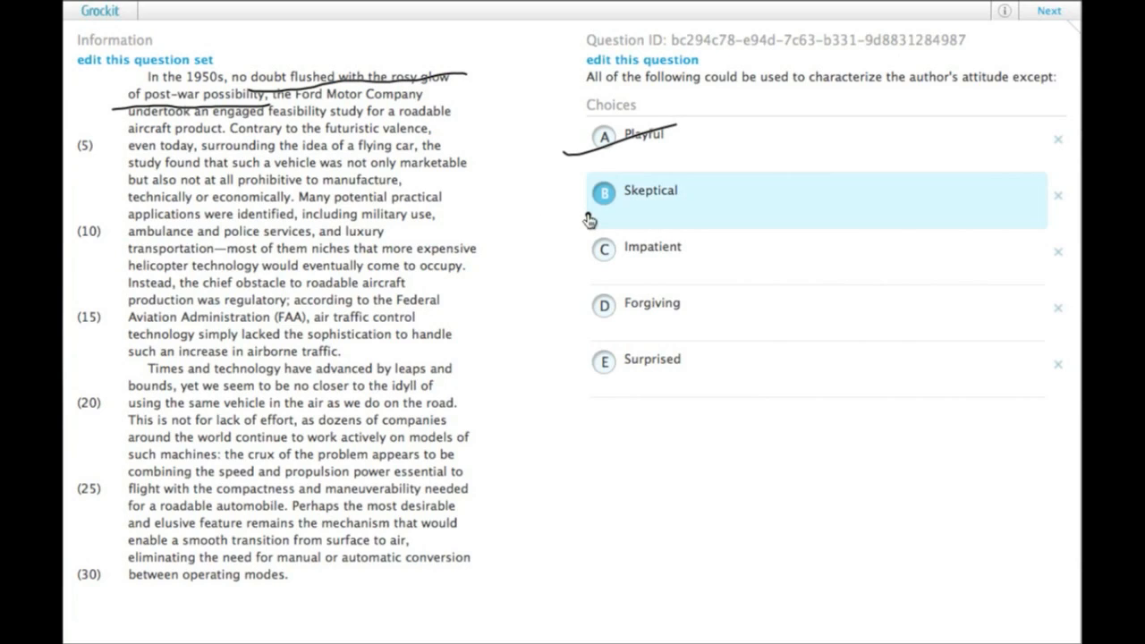
mouse_move(569, 290)
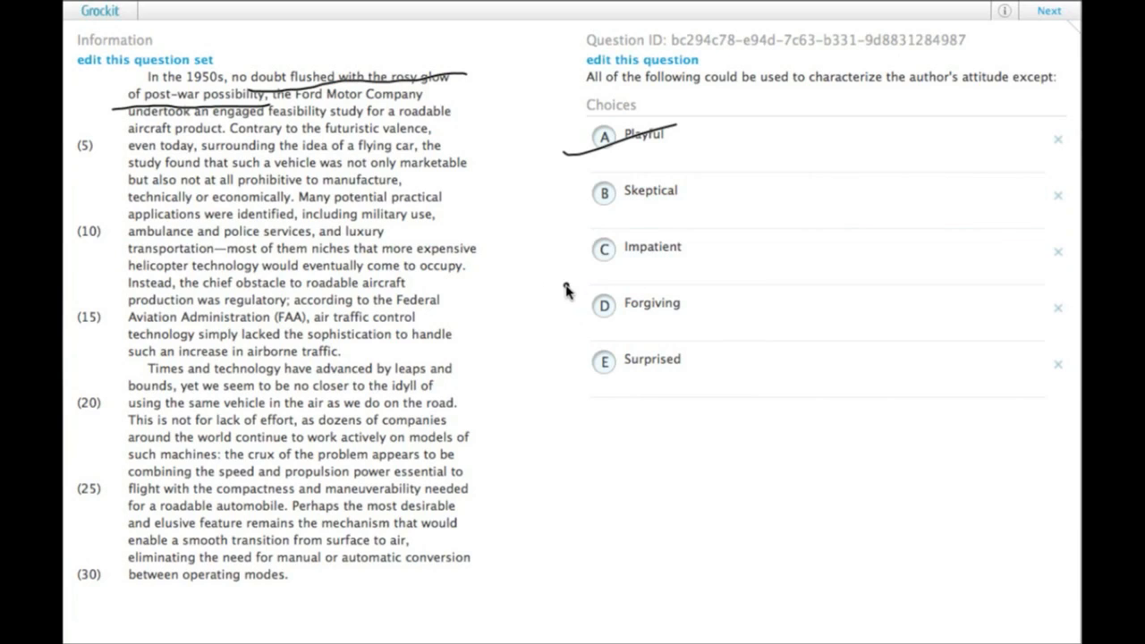
mouse_move(586, 201)
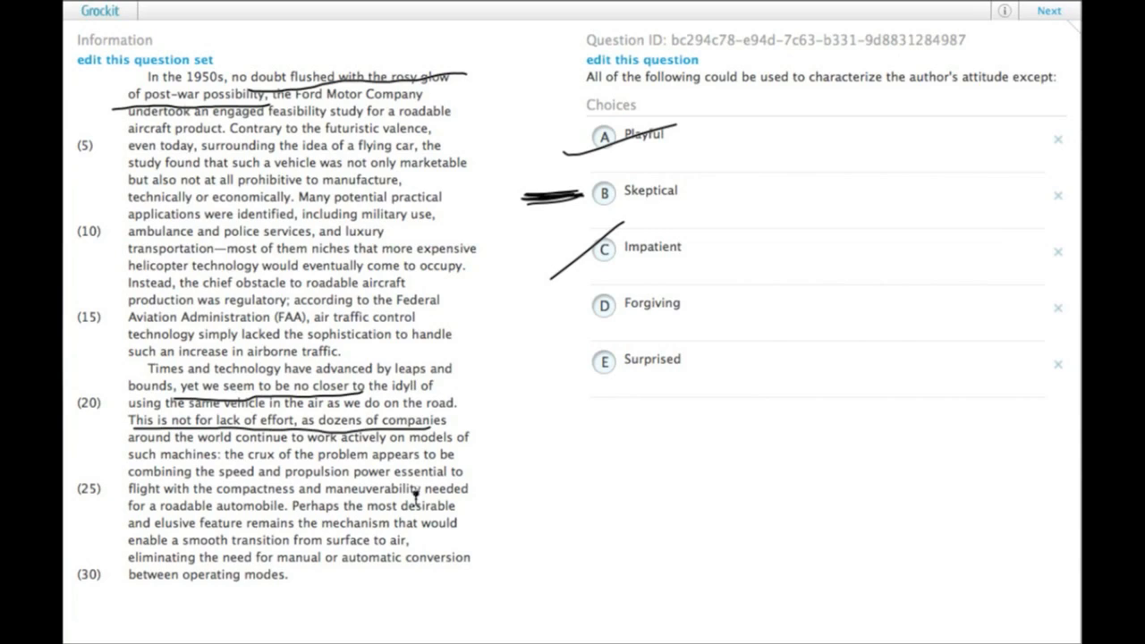
- Underline the 'no closer to the idyll' lines, mark Skeptical, and slash out Impatient and Forgiving
click(601, 304)
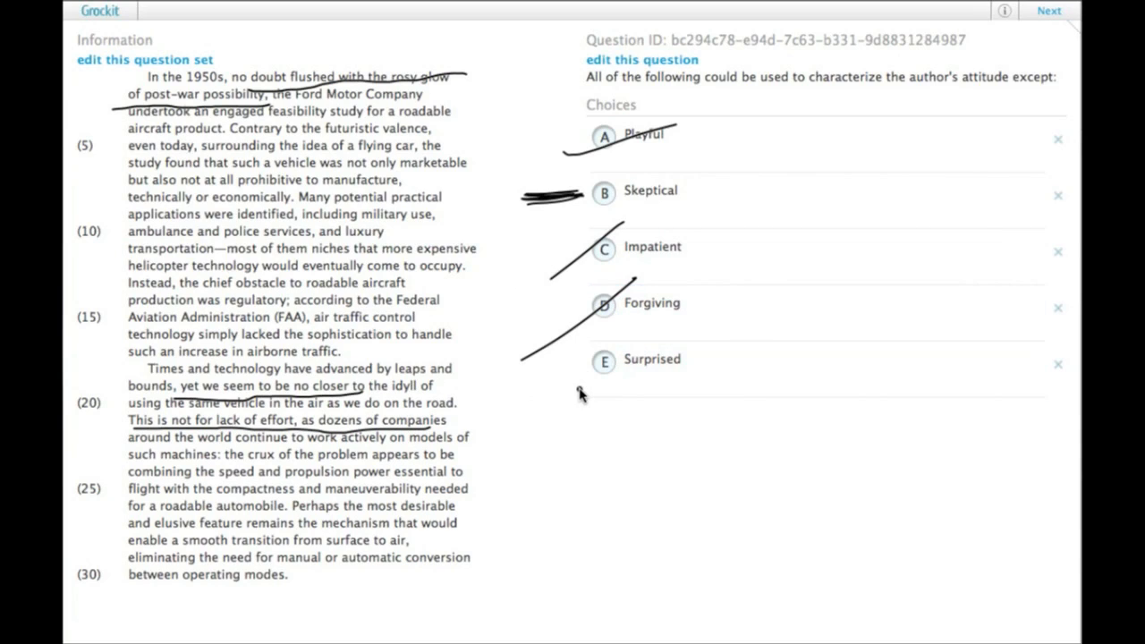
mouse_move(255, 130)
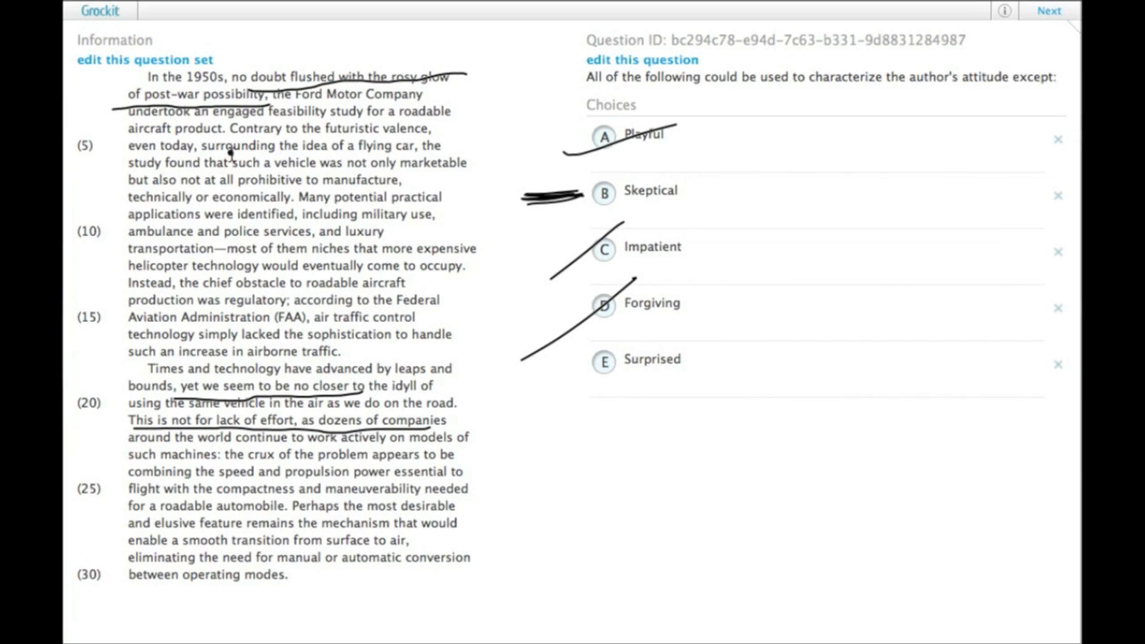
mouse_move(342, 178)
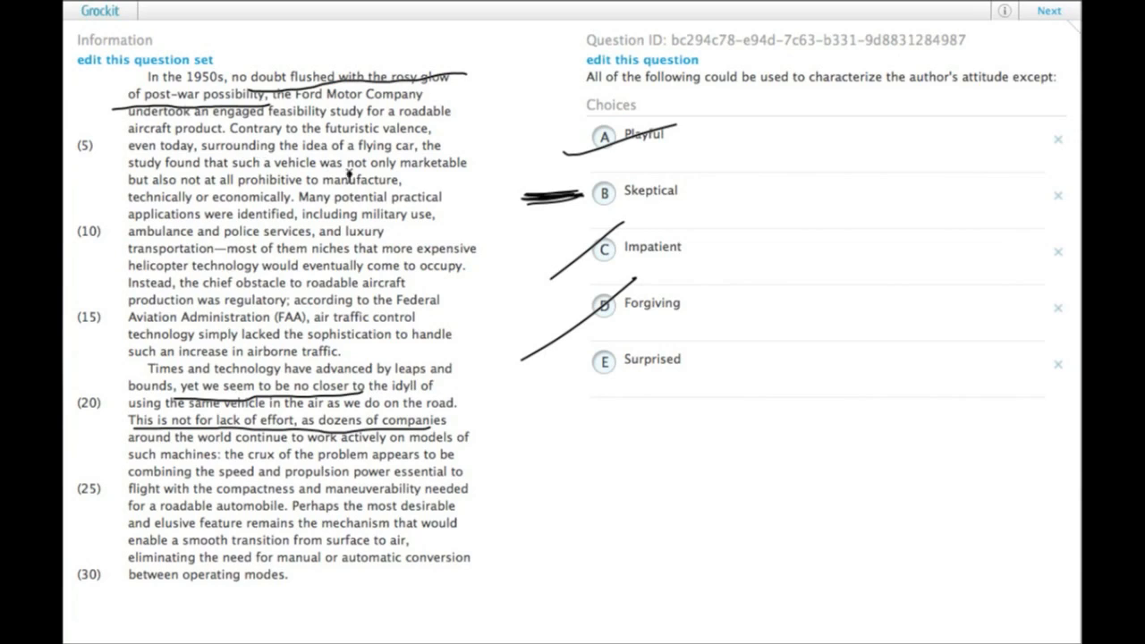